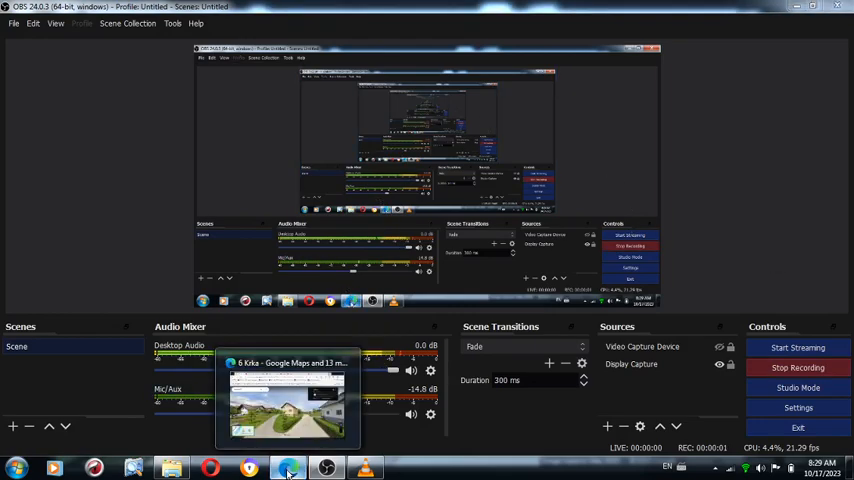
Step: Switch to the browser and drop into Street View at 1 Krka near Novo Mesto
{"action": "left_click", "coordinate": [288, 470]}
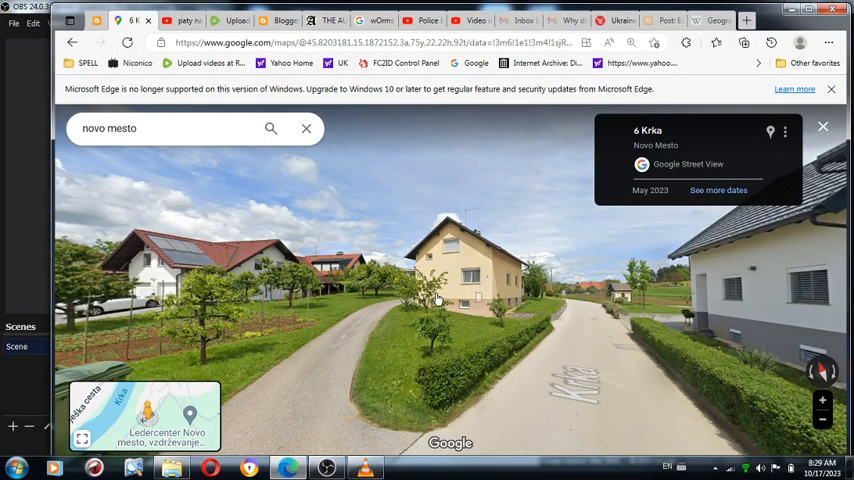
{"action": "left_click_drag", "start_coordinate": [436, 298], "coordinate": [552, 284]}
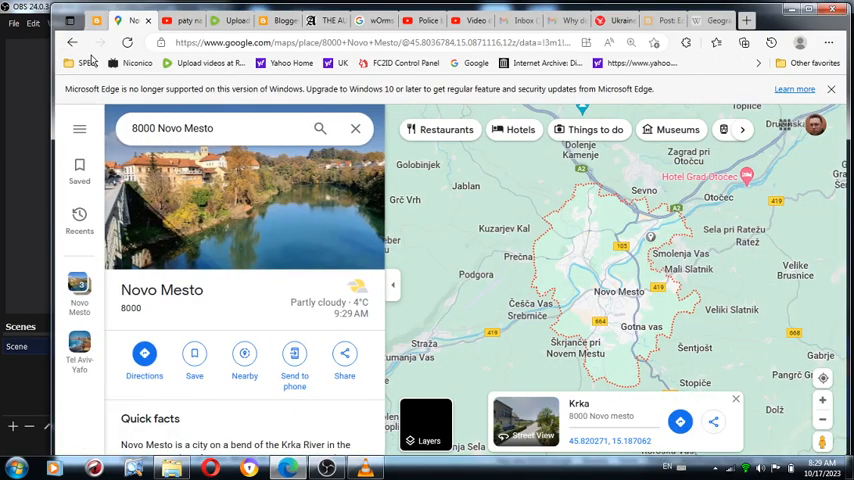
{"action": "mouse_move", "coordinate": [96, 48]}
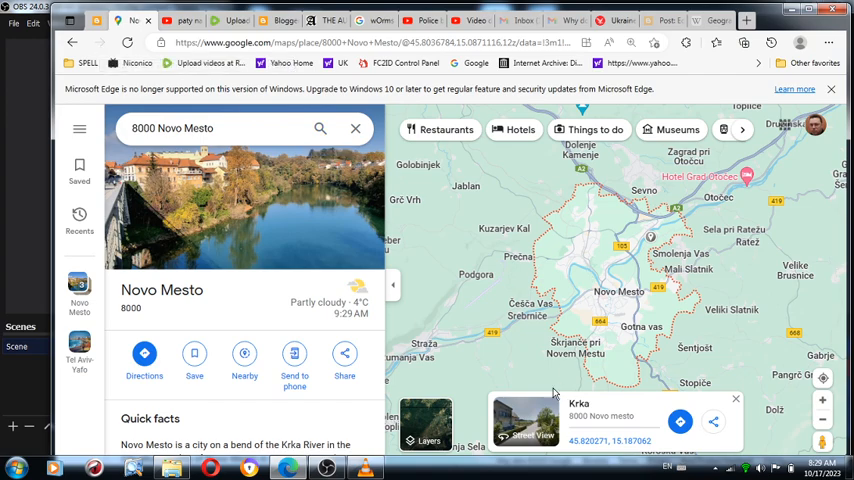
{"action": "left_click", "coordinate": [528, 418]}
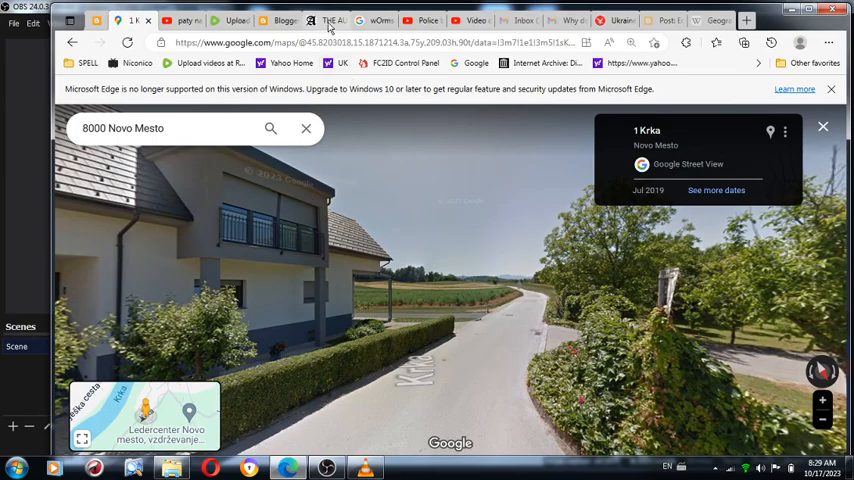
{"action": "left_click", "coordinate": [330, 20]}
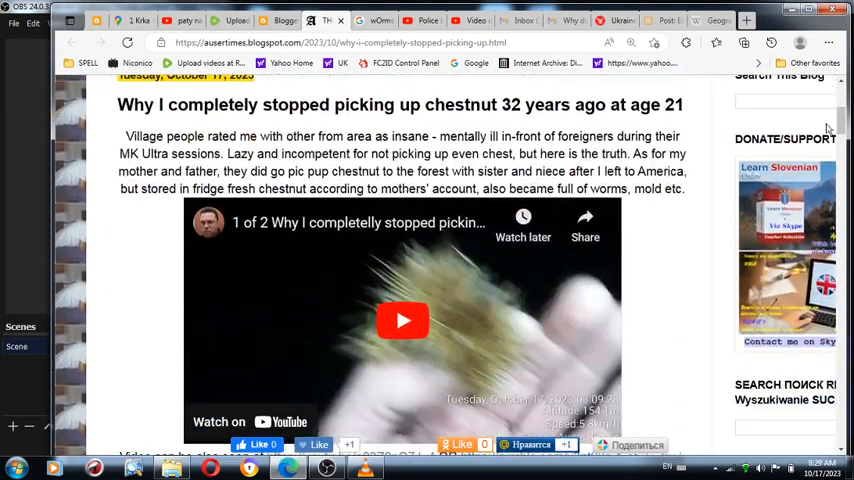
{"action": "left_click_drag", "start_coordinate": [118, 104], "coordinate": [356, 152]}
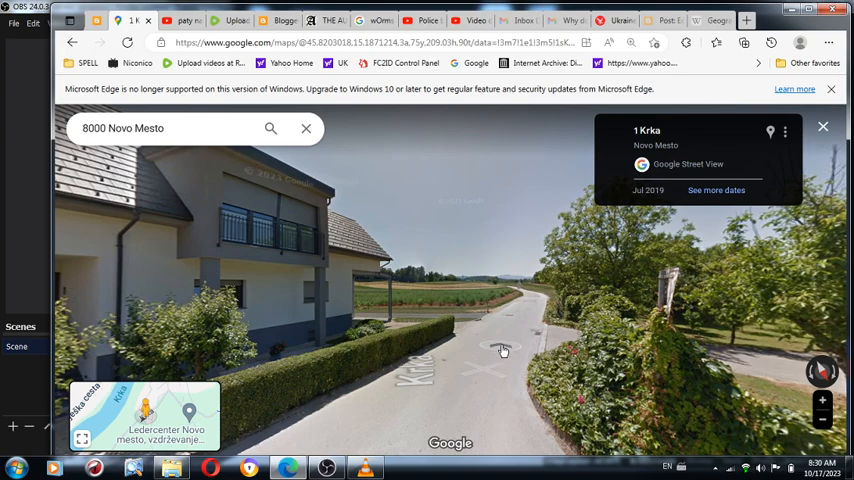
Step: Advance along the road to 2 Krka and view the modern grey-roofed house with the blue car
{"action": "left_click", "coordinate": [502, 350]}
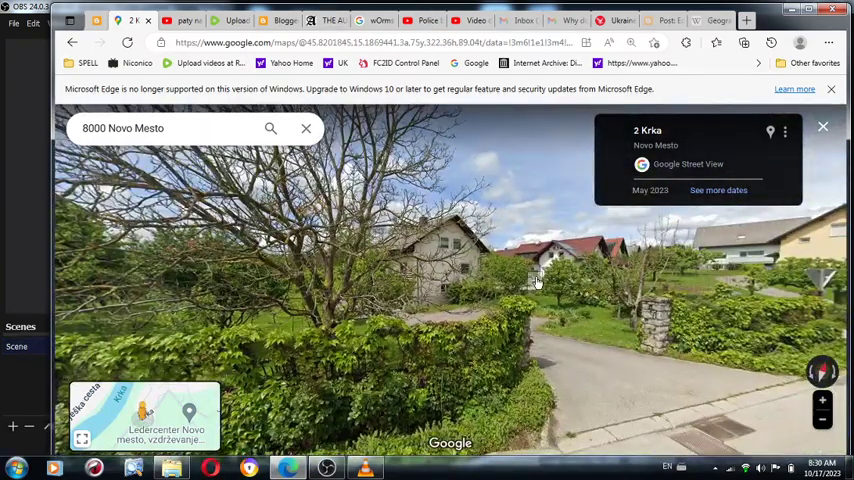
{"action": "left_click", "coordinate": [538, 280]}
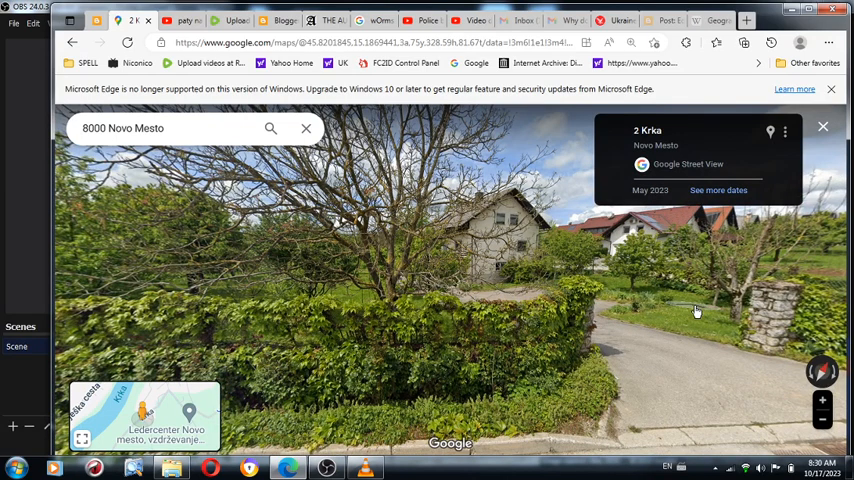
{"action": "left_click", "coordinate": [828, 402]}
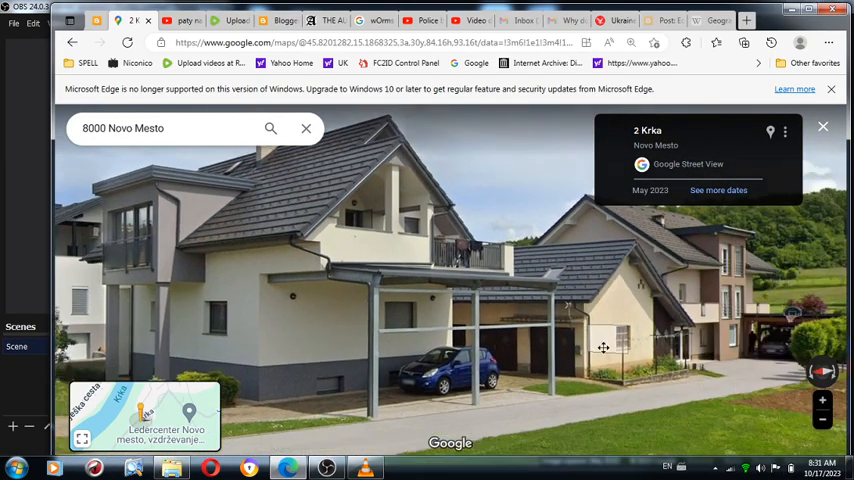
Step: Turn and move up Krka street to the cream-coloured house, then show the chestnut blog post
{"action": "left_click_drag", "start_coordinate": [604, 348], "coordinate": [316, 358]}
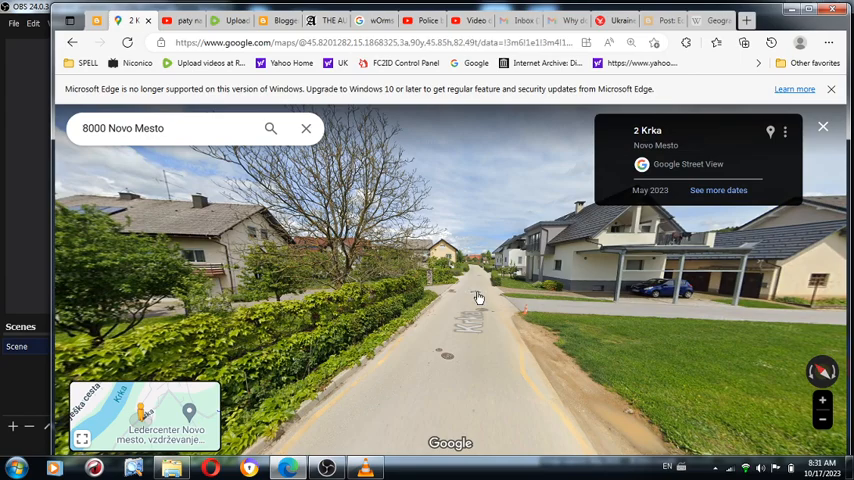
{"action": "left_click", "coordinate": [478, 296]}
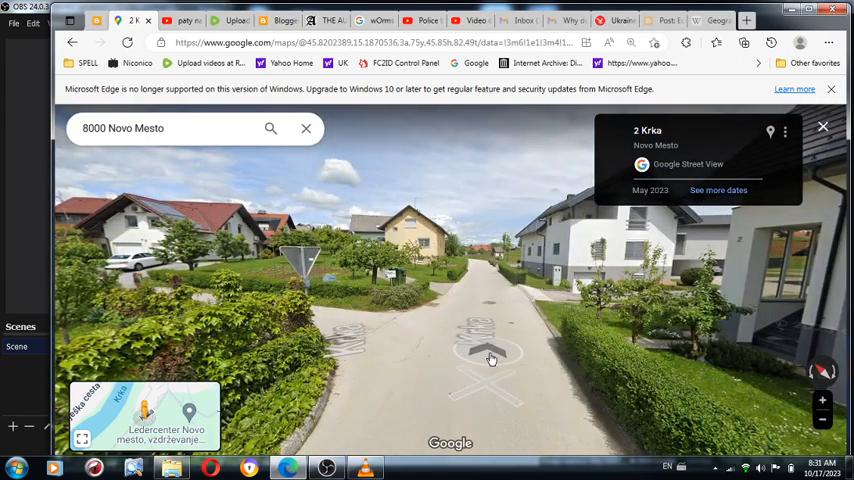
{"action": "left_click", "coordinate": [490, 356]}
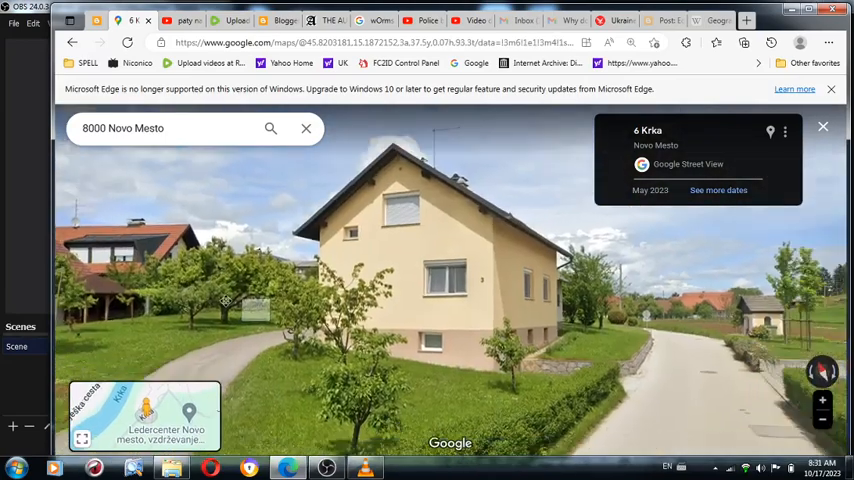
{"action": "left_click", "coordinate": [824, 404]}
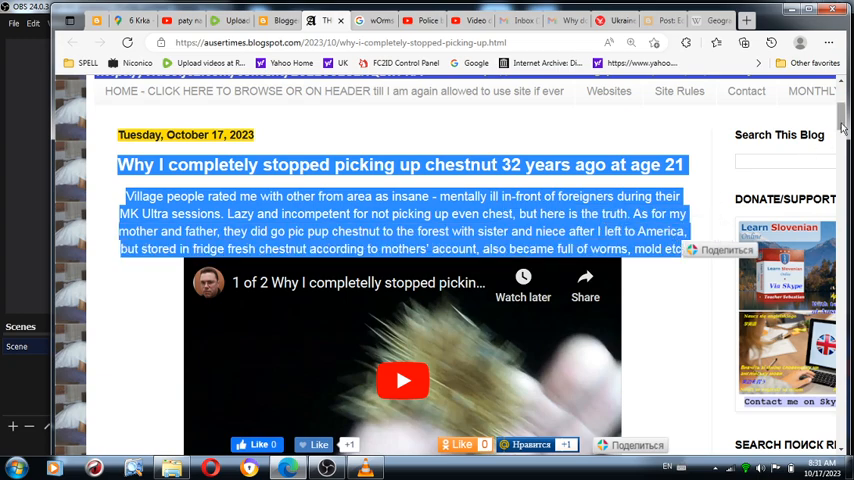
Step: Scroll the blog post before returning to Street View at 8 Krka
{"action": "scroll", "scroll_direction": "down", "scroll_amount": 3}
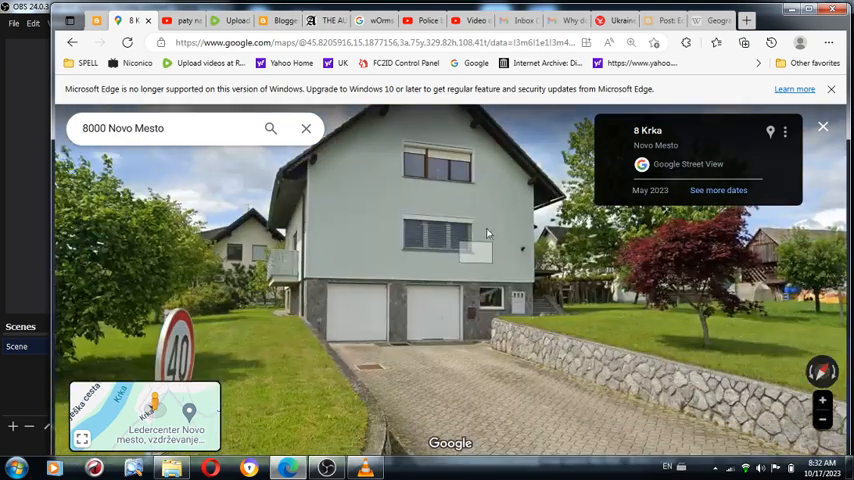
{"action": "left_click_drag", "start_coordinate": [490, 232], "coordinate": [790, 292]}
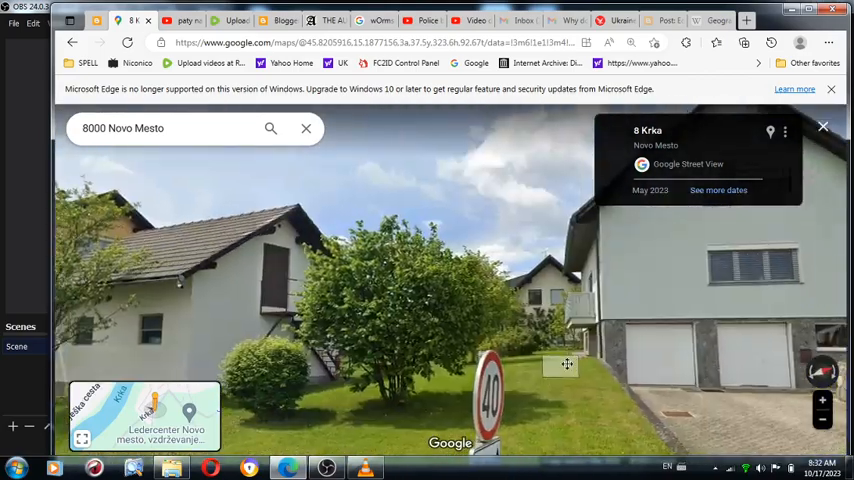
{"action": "left_click_drag", "start_coordinate": [568, 364], "coordinate": [98, 332]}
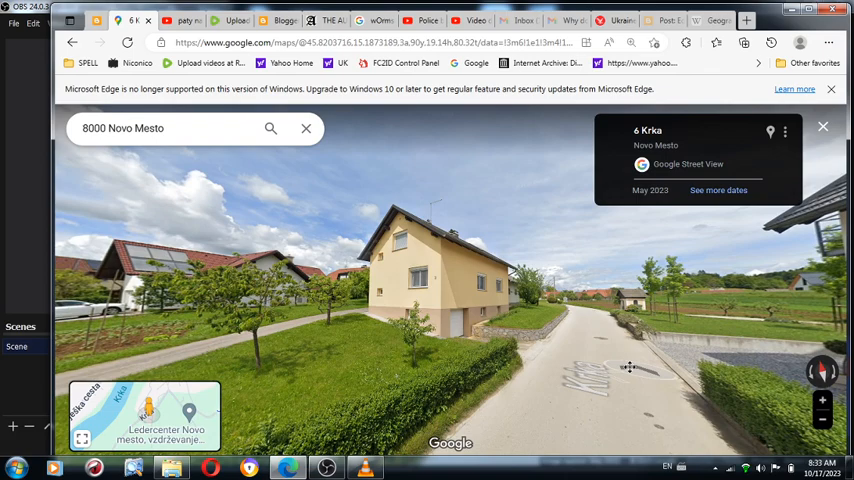
{"action": "left_click_drag", "start_coordinate": [628, 368], "coordinate": [624, 364]}
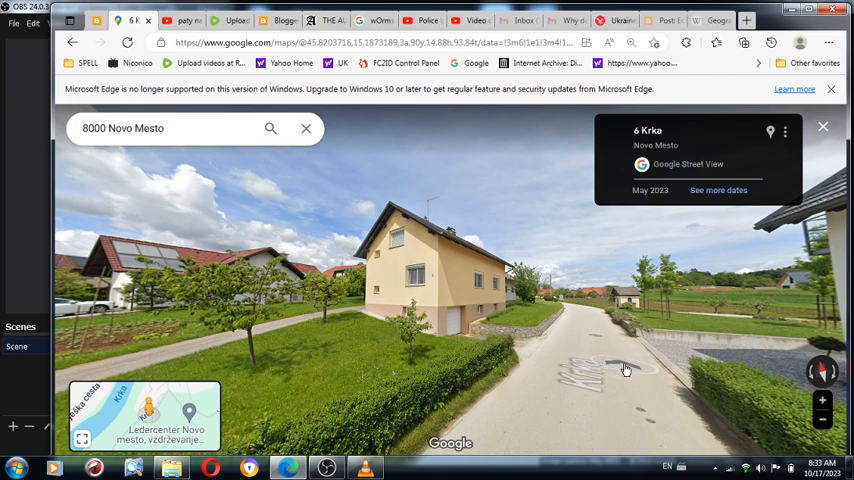
{"action": "mouse_move", "coordinate": [608, 356]}
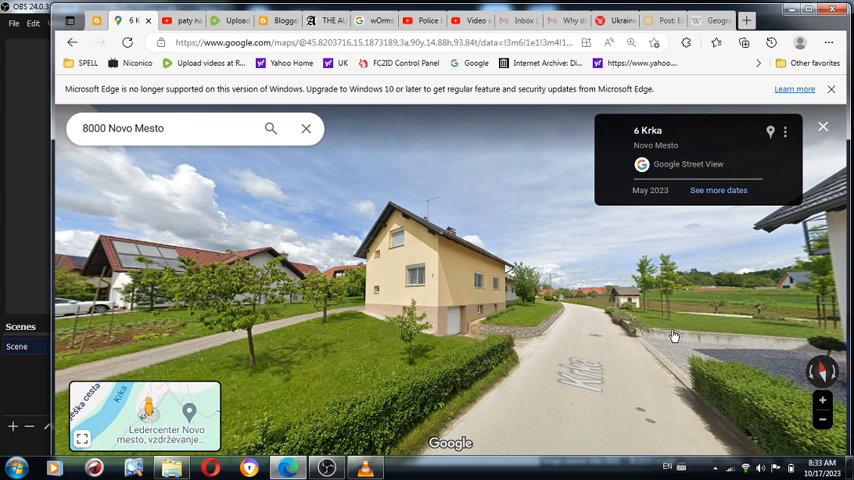
{"action": "mouse_move", "coordinate": [676, 332]}
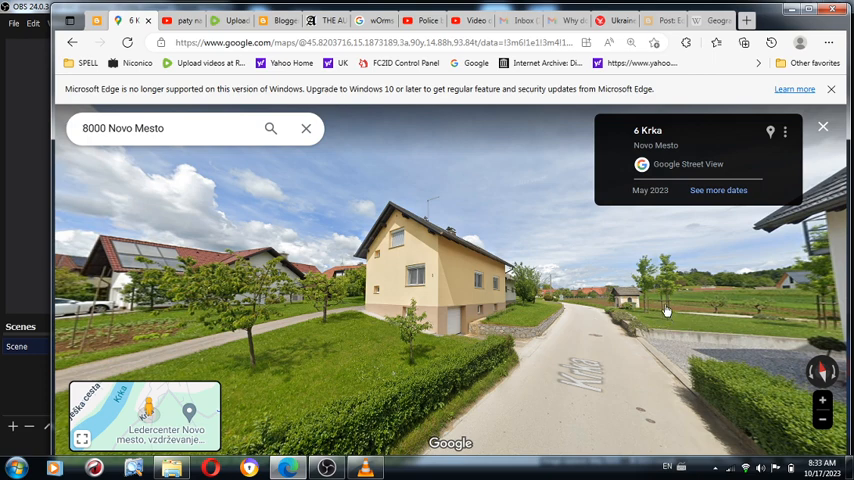
{"action": "mouse_move", "coordinate": [684, 312]}
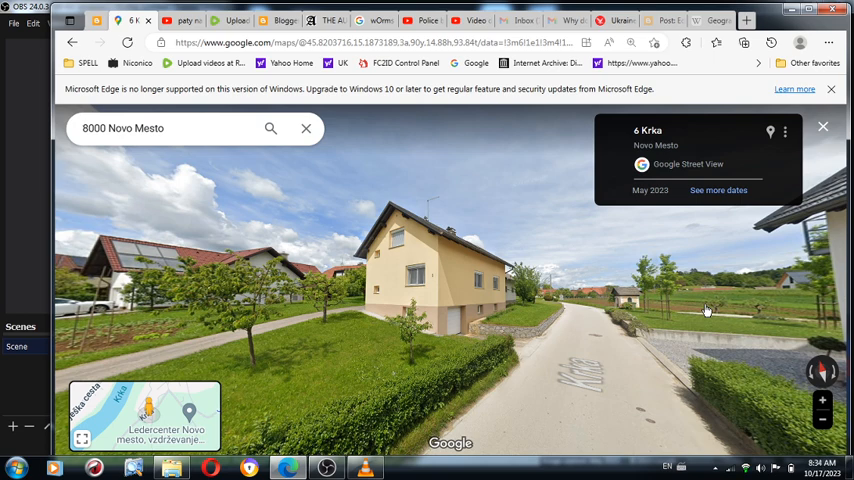
{"action": "mouse_move", "coordinate": [728, 312]}
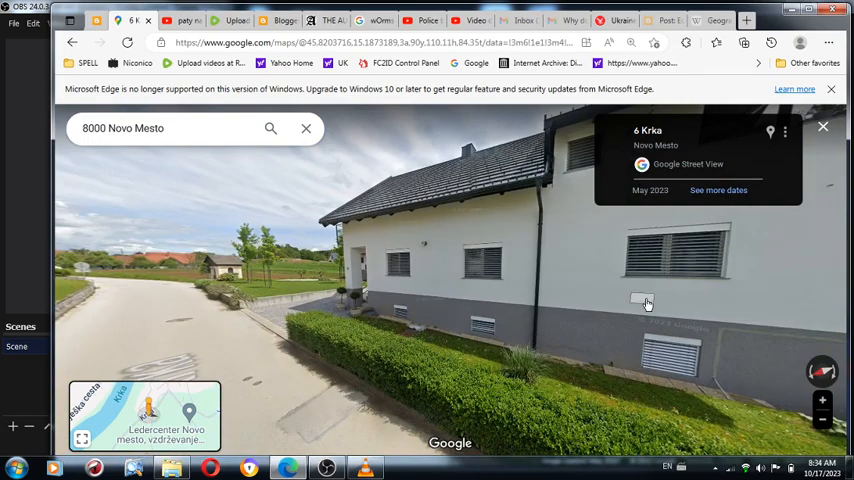
Step: Face down the road and step forward twice past the white house to 8 Krka
{"action": "left_click_drag", "start_coordinate": [644, 304], "coordinate": [640, 336]}
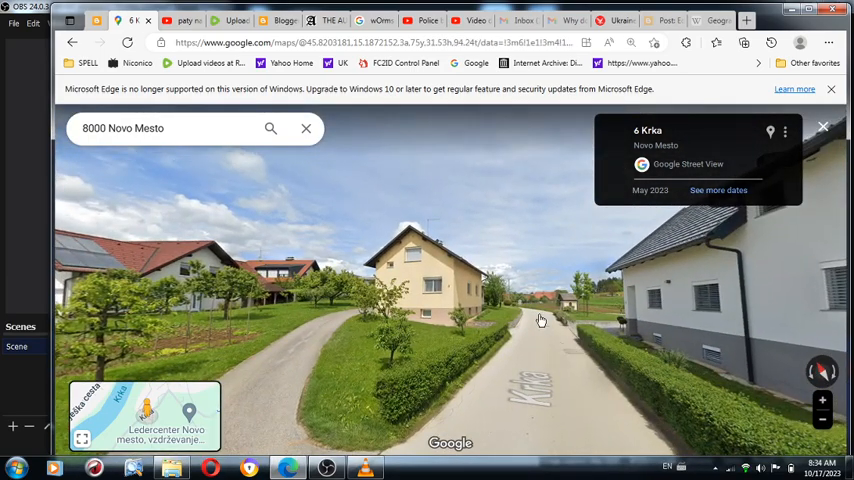
{"action": "left_click", "coordinate": [540, 320]}
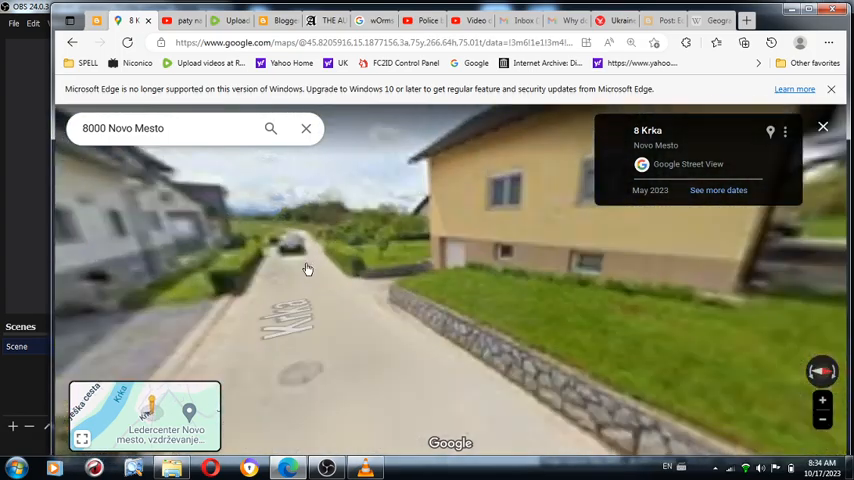
{"action": "left_click", "coordinate": [308, 268]}
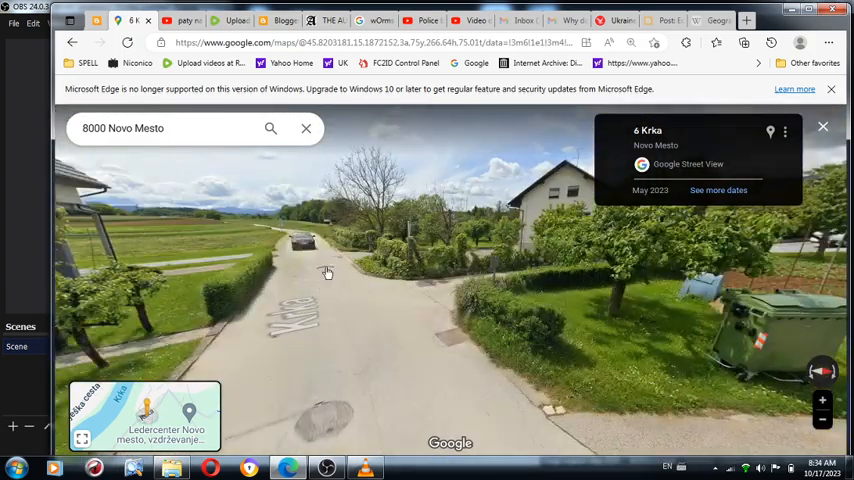
{"action": "left_click", "coordinate": [328, 272]}
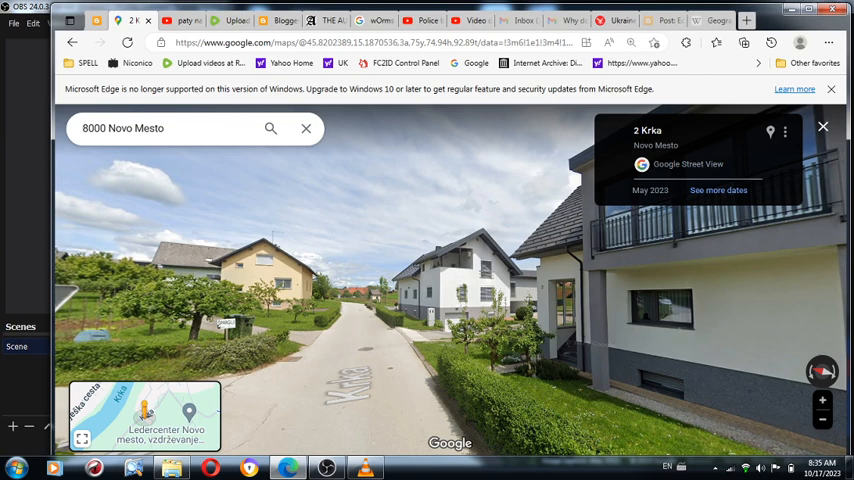
{"action": "mouse_move", "coordinate": [340, 296]}
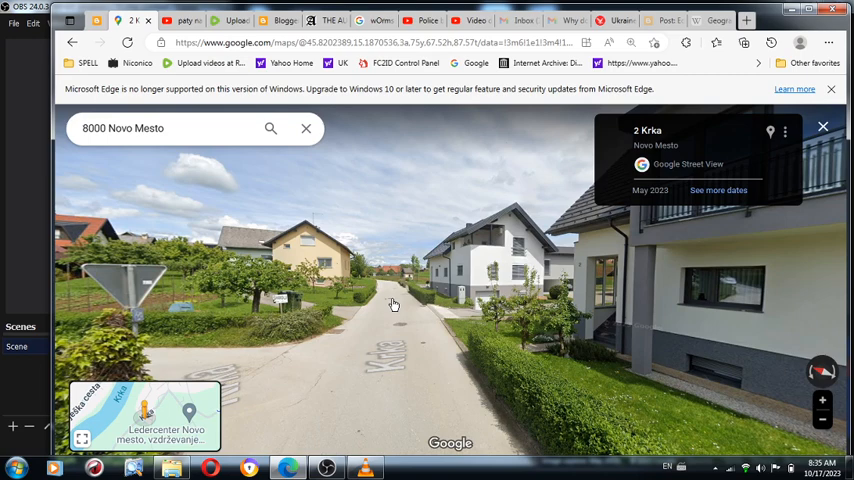
{"action": "mouse_move", "coordinate": [68, 48]}
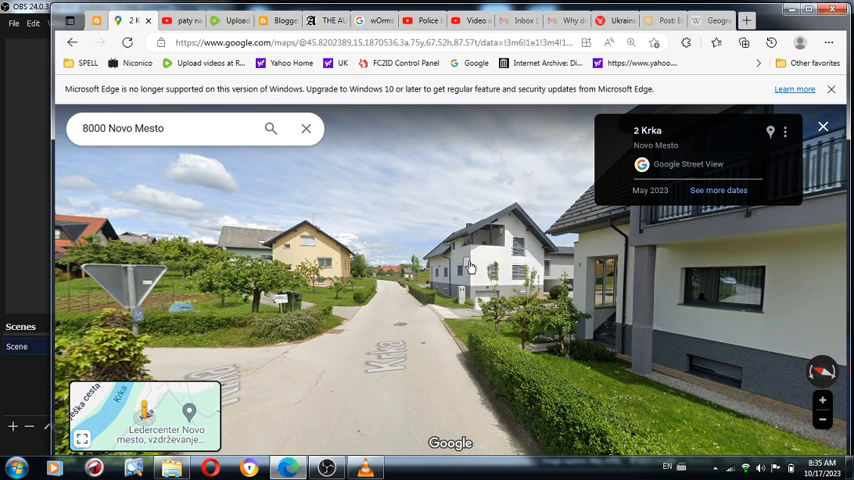
Step: Turn down the road and step past 2 Krka toward the junction and yellow house ahead
{"action": "left_click_drag", "start_coordinate": [470, 264], "coordinate": [316, 276]}
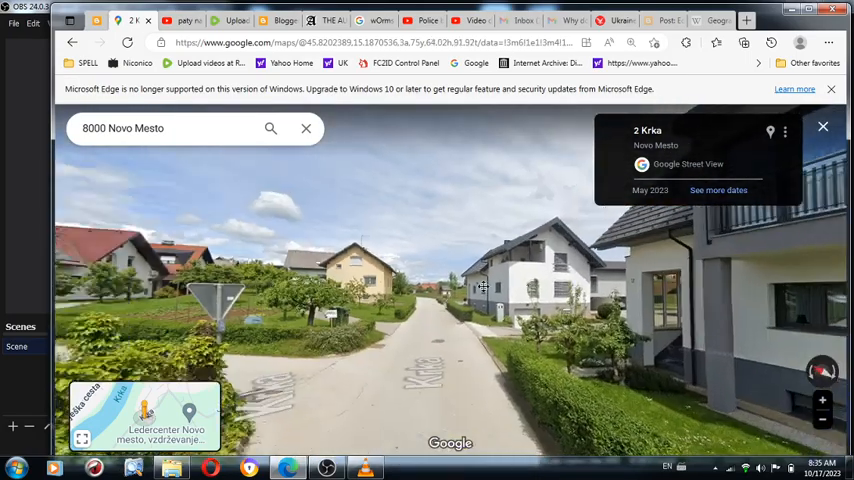
{"action": "left_click", "coordinate": [480, 288]}
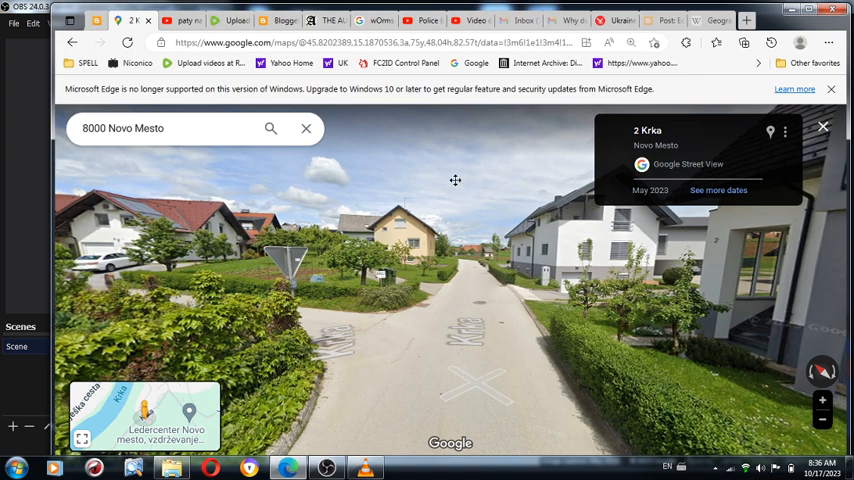
{"action": "left_click_drag", "start_coordinate": [456, 180], "coordinate": [410, 196]}
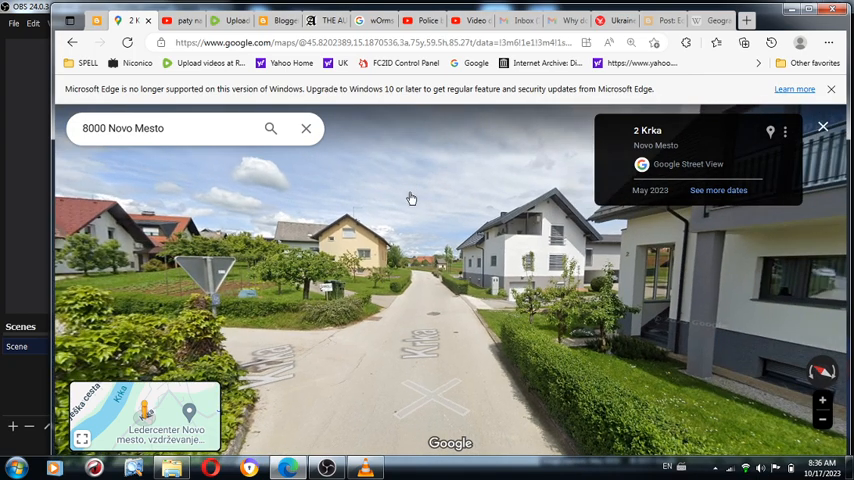